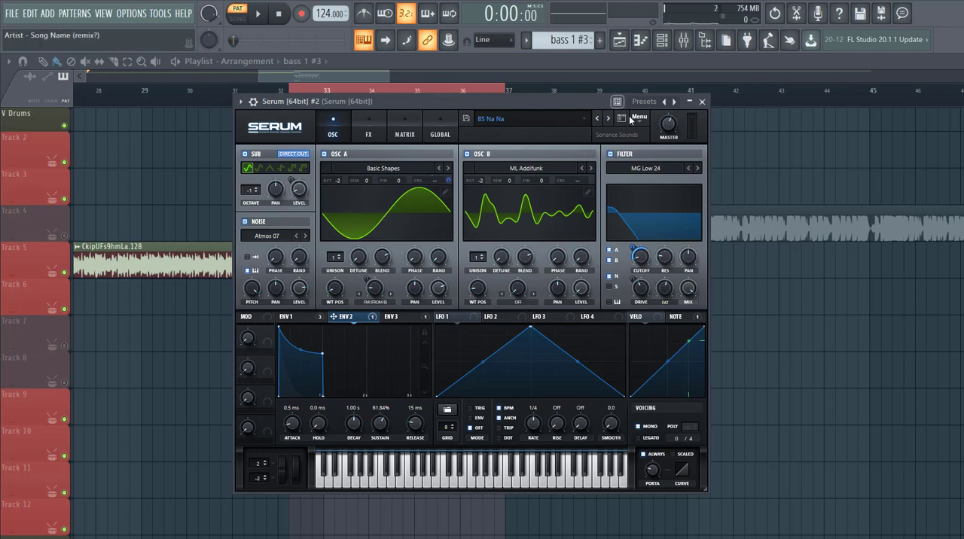
Init the preset and load the Analog_BD_Sin sine wavetable into oscillator A
left_click(639, 118)
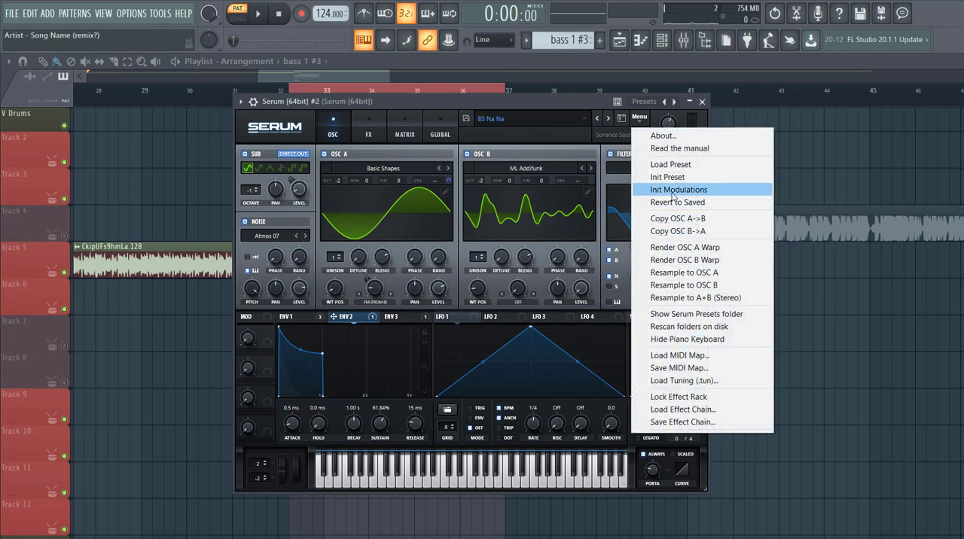
left_click(667, 176)
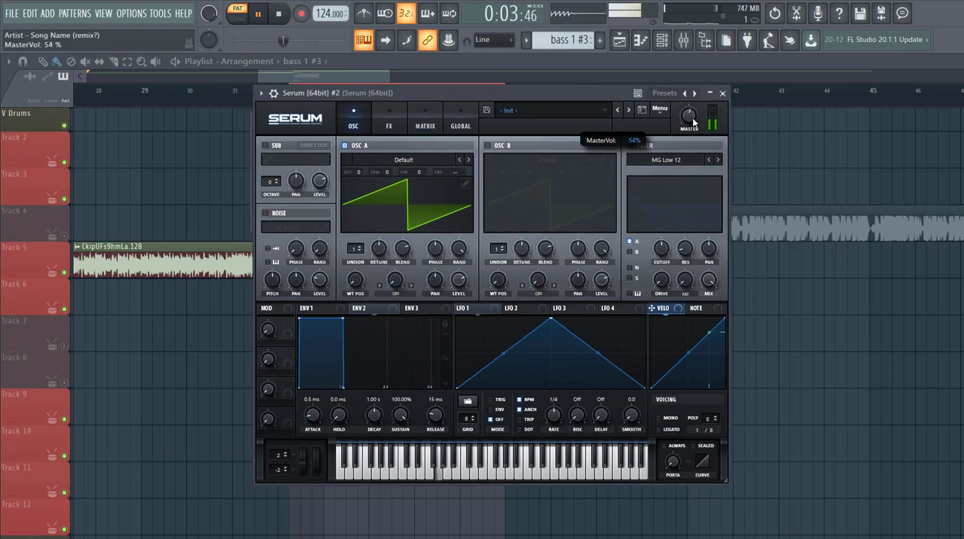
left_click(404, 160)
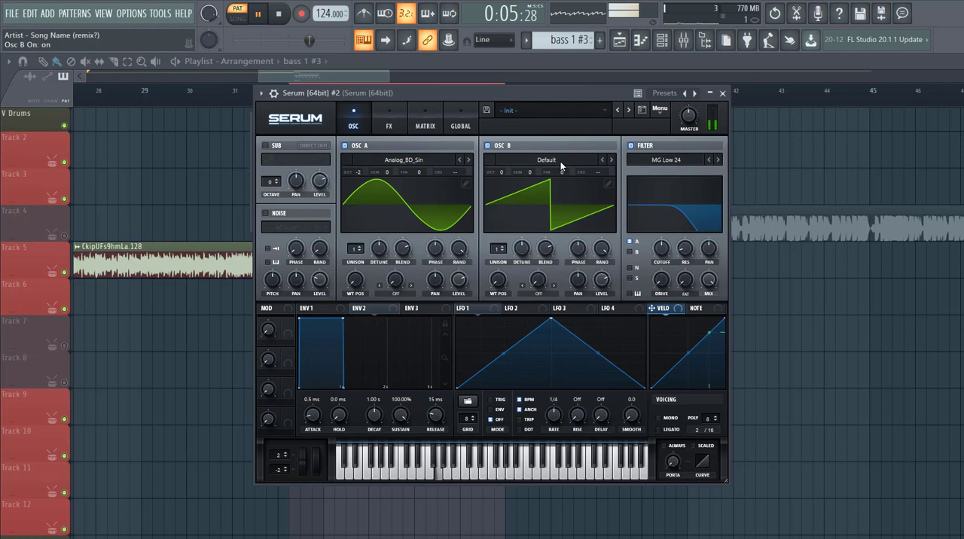
Load a wavetable from the Vowel folder into oscillator B
left_click(545, 160)
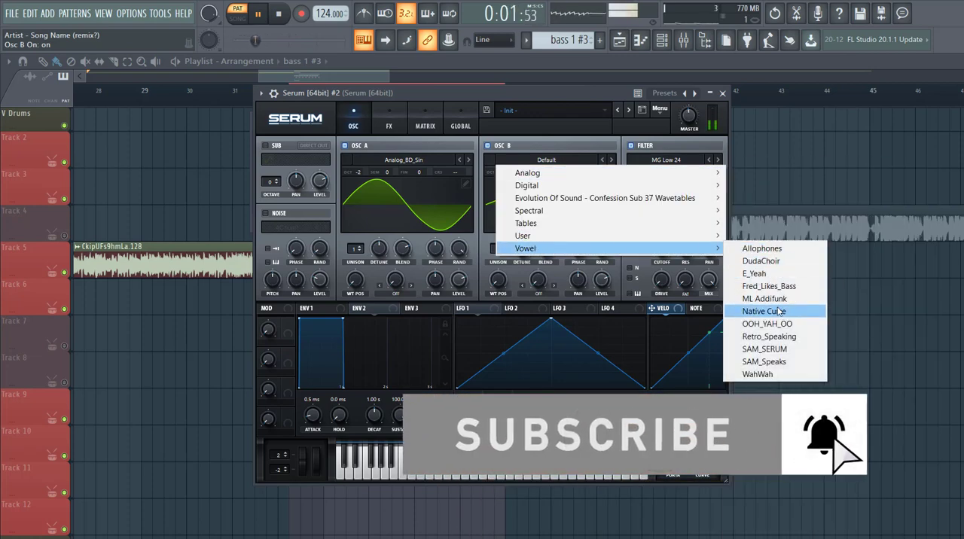
left_click(763, 298)
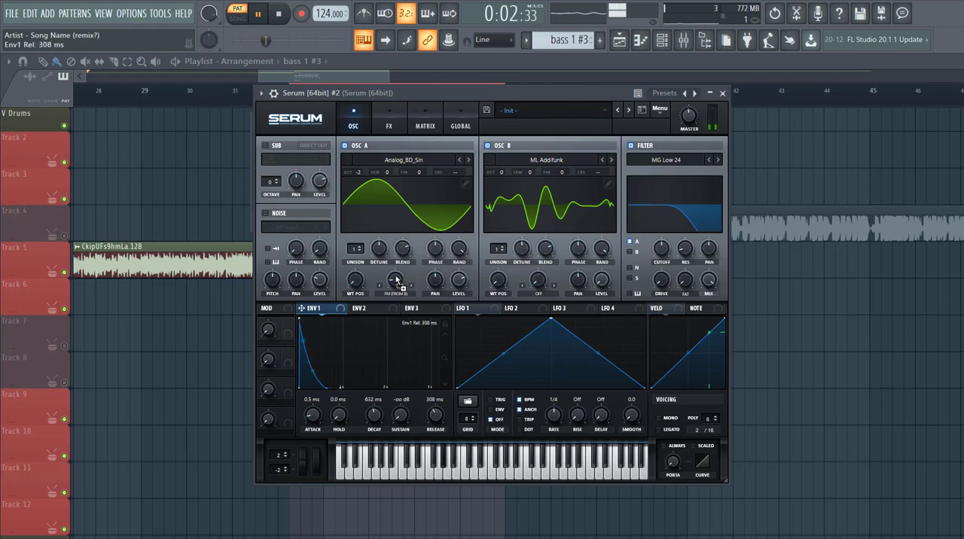
Route envelope 1 to oscillator A's warp and set envelope 2's sustain to 61.40%
left_click_drag(394, 280, 394, 272)
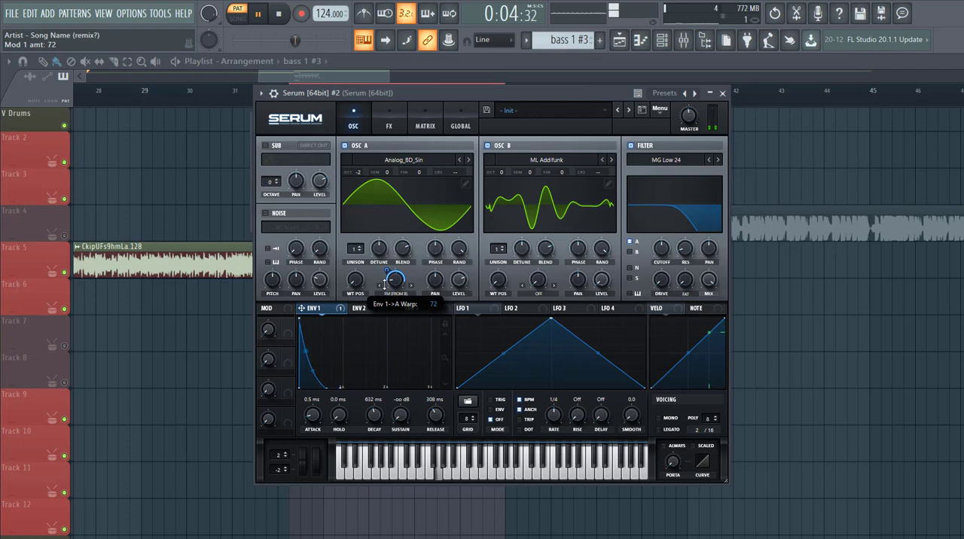
left_click_drag(392, 280, 391, 299)
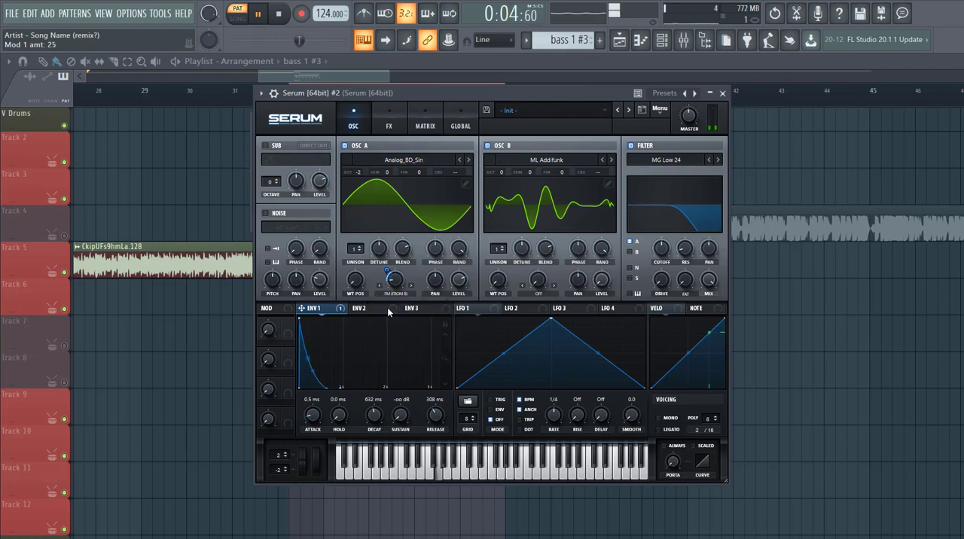
left_click(366, 307)
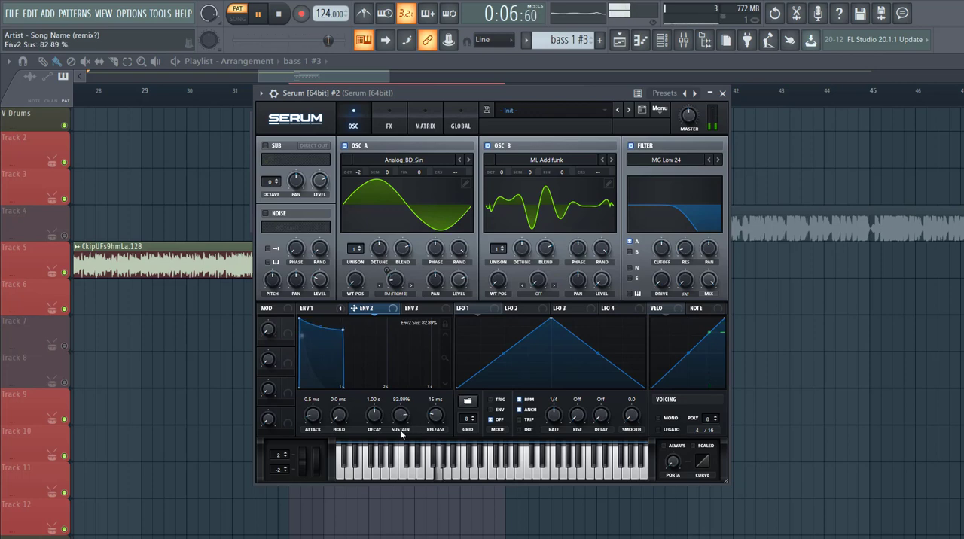
left_click_drag(401, 414, 401, 437)
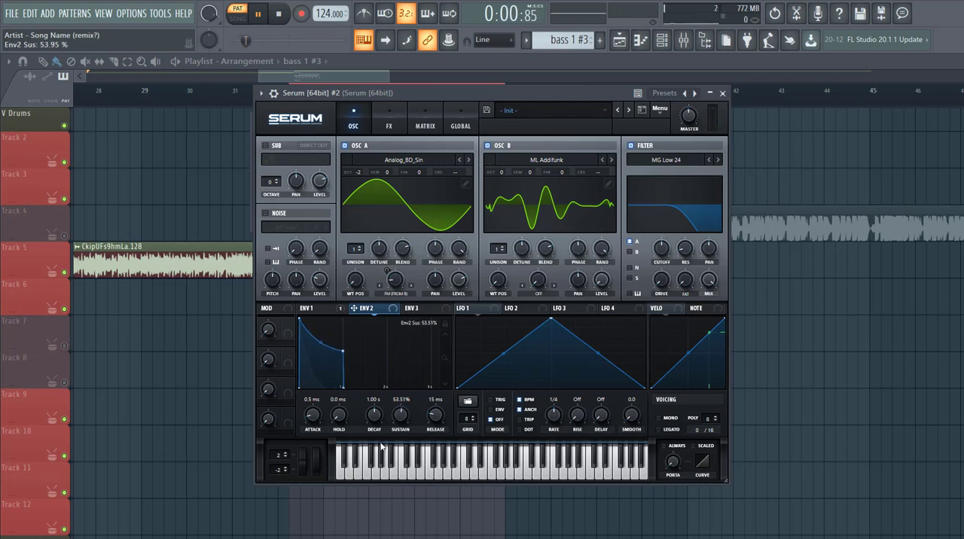
left_click_drag(401, 415, 401, 399)
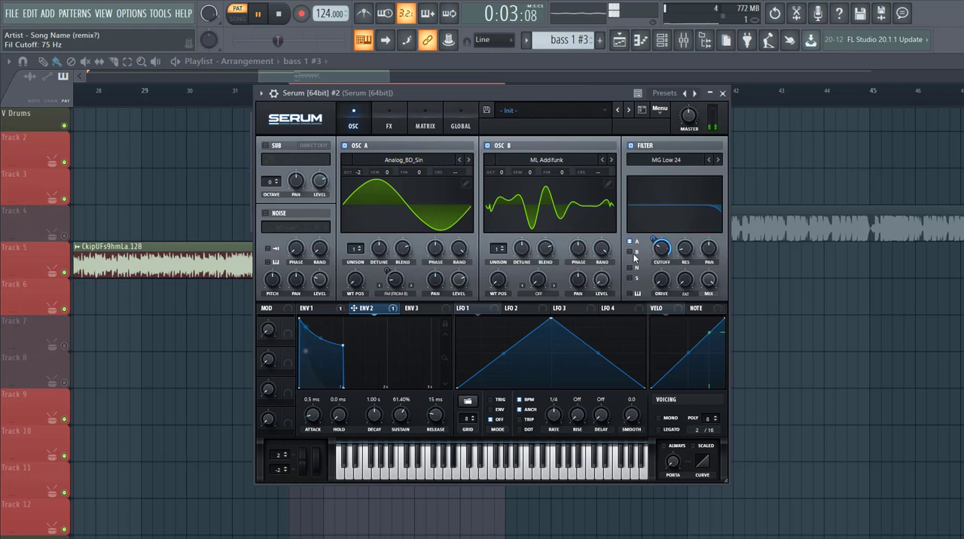
Lower the filter cutoff and route envelope 2 to sweep it open
left_click_drag(661, 248, 661, 259)
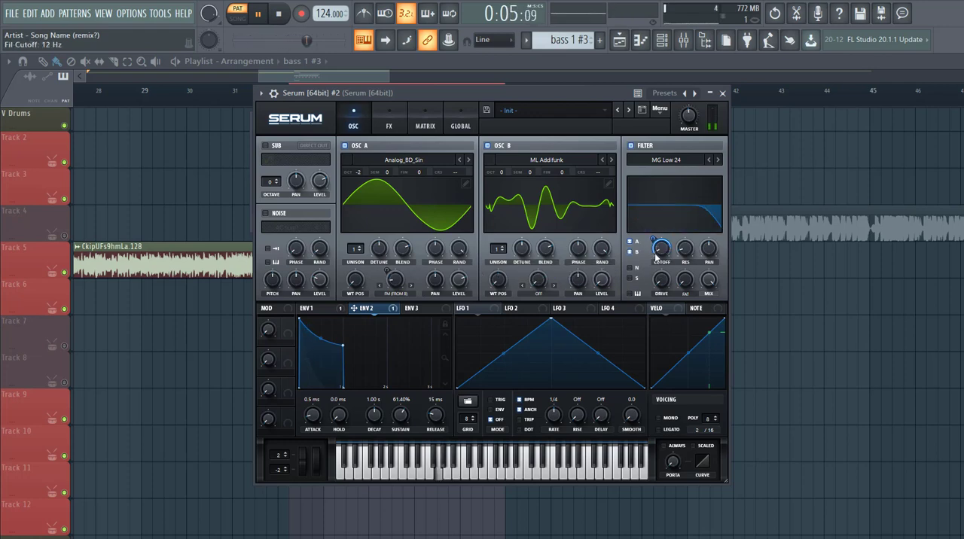
left_click_drag(662, 250, 661, 241)
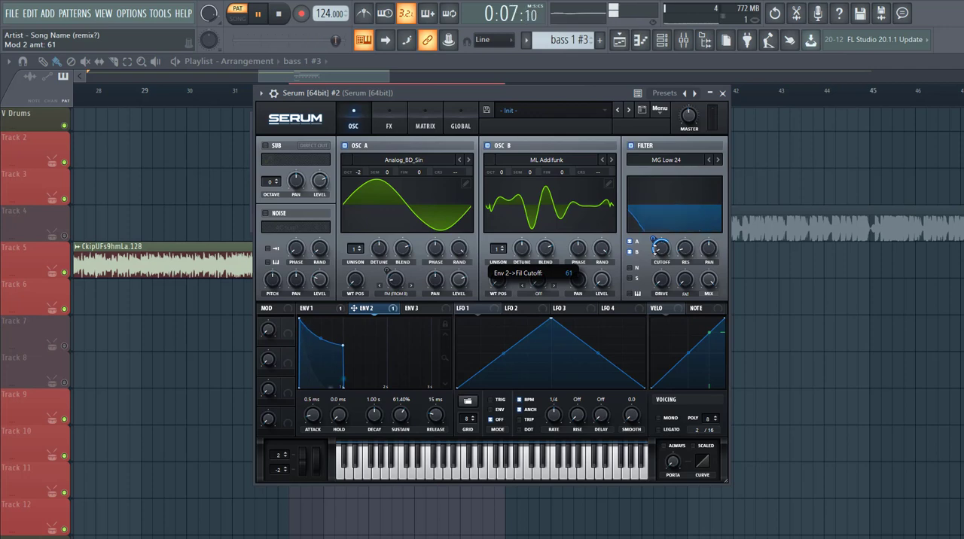
left_click_drag(659, 249, 660, 241)
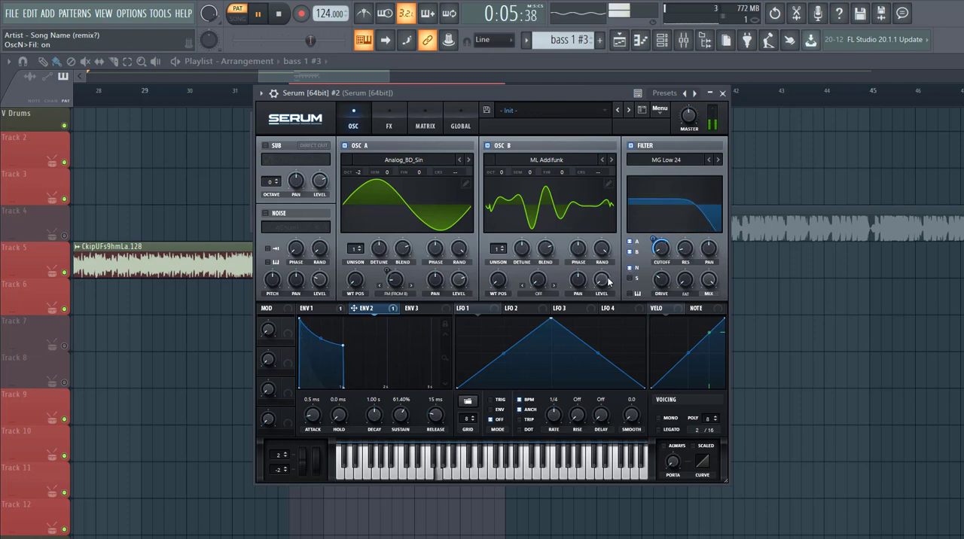
Turn on the noise oscillator and load the Atmos 07 sample
left_click(265, 214)
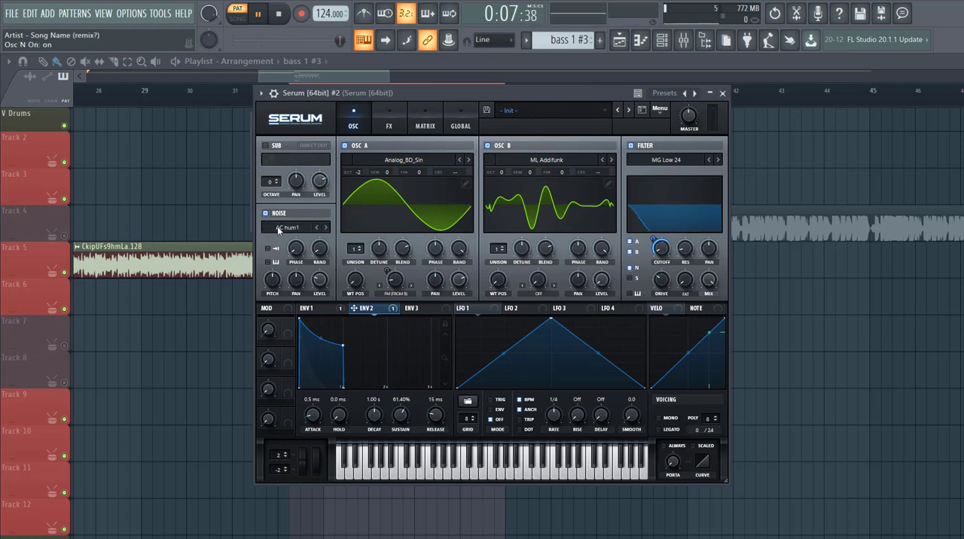
left_click(294, 227)
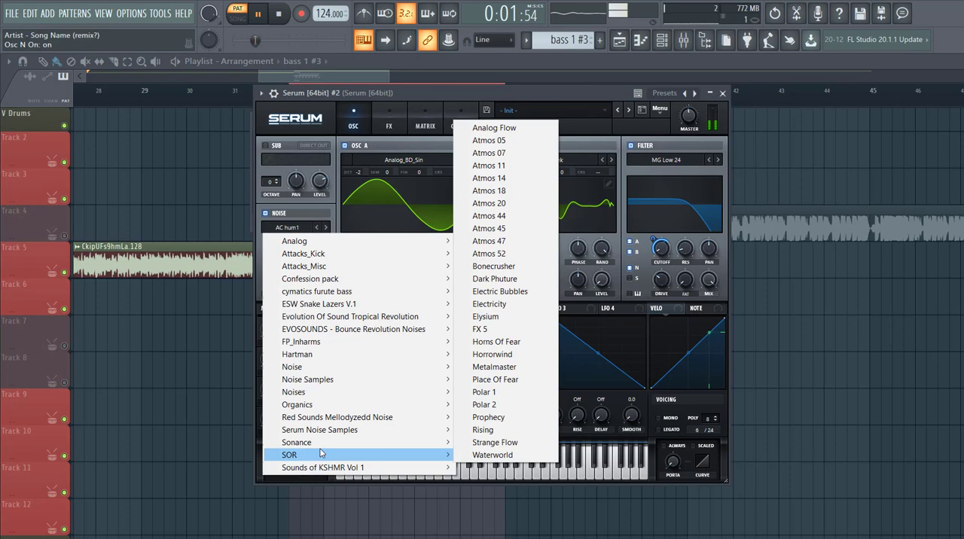
left_click(488, 152)
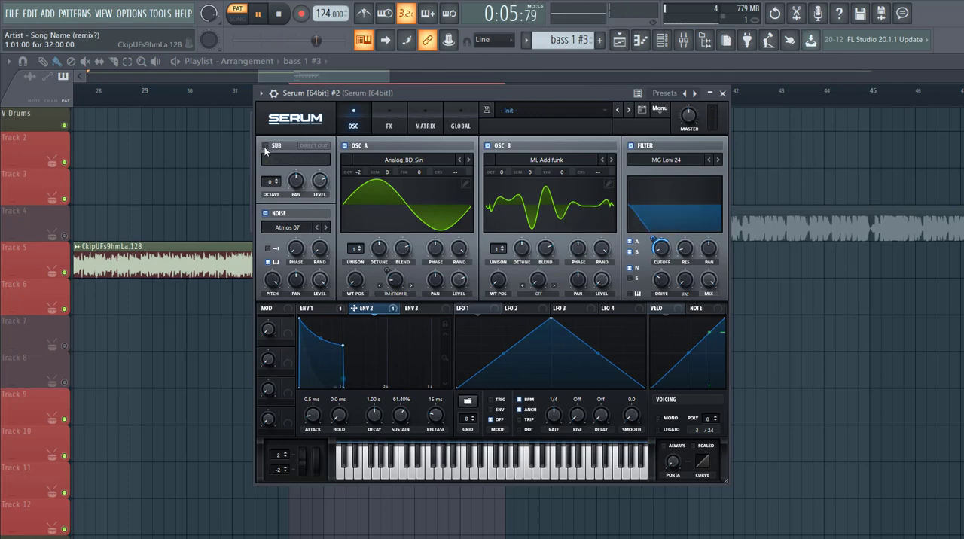
Turn on the sub oscillator and check envelope 3 routed to A CoarsePit in the matrix
left_click(274, 145)
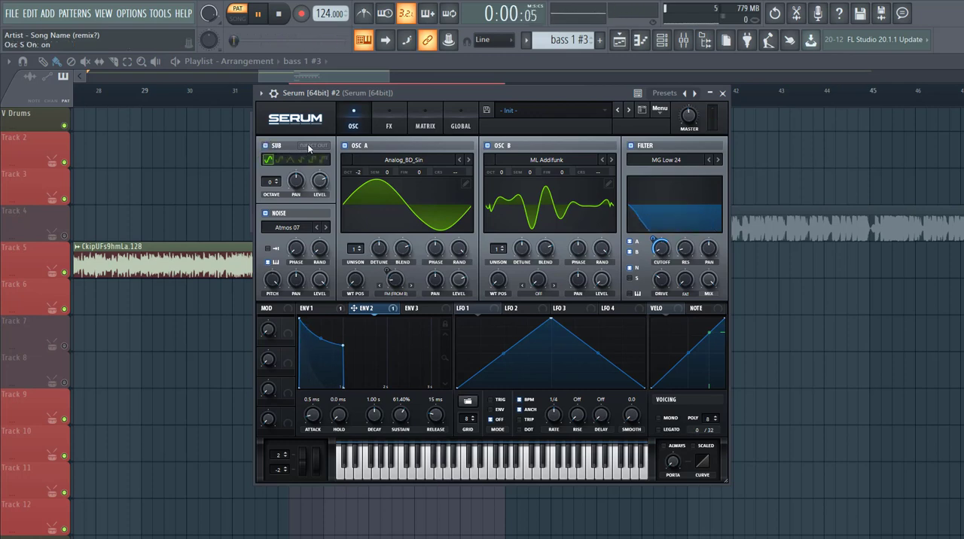
left_click_drag(271, 180, 271, 189)
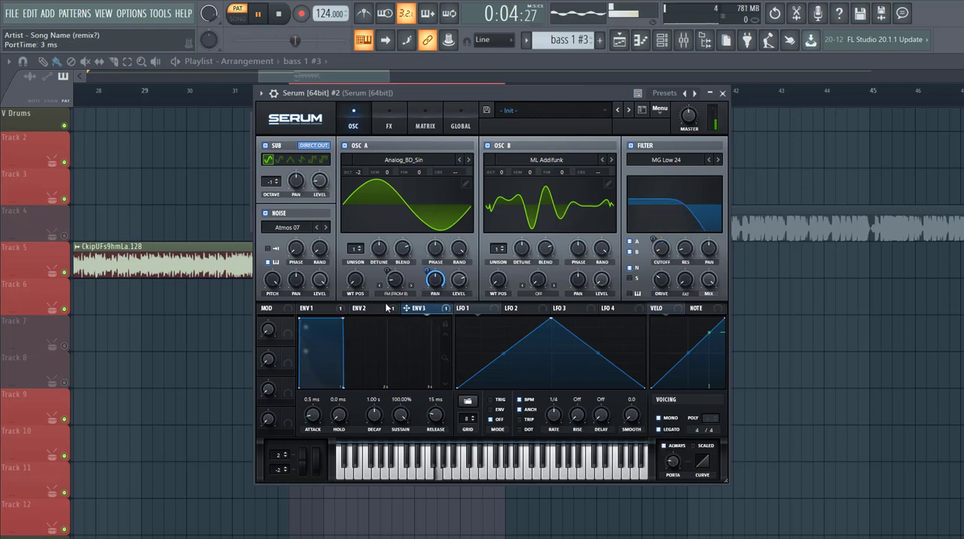
right_click(434, 279)
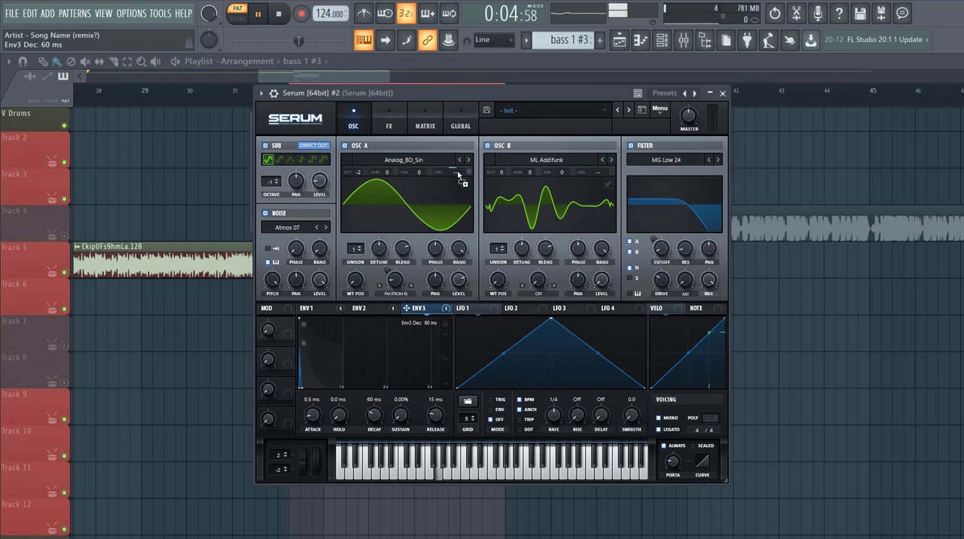
left_click(425, 118)
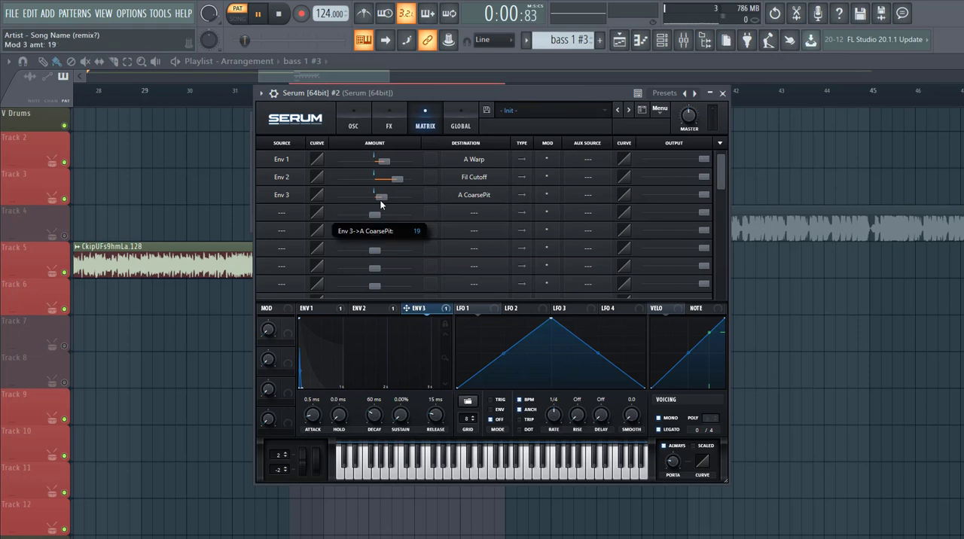
Set envelope 3's pitch modulation amount to 27 and its decay to 18 ms
left_click_drag(373, 194, 382, 189)
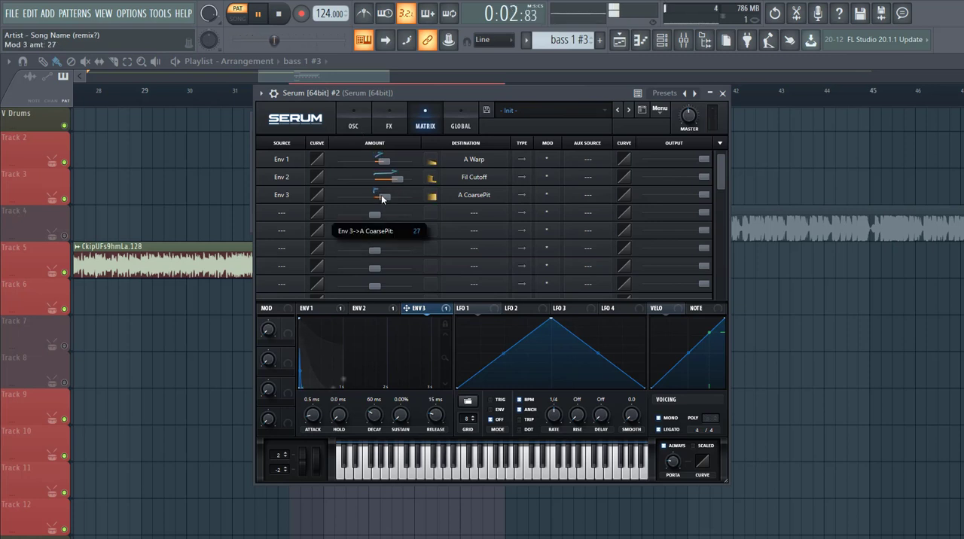
left_click_drag(374, 416, 373, 422)
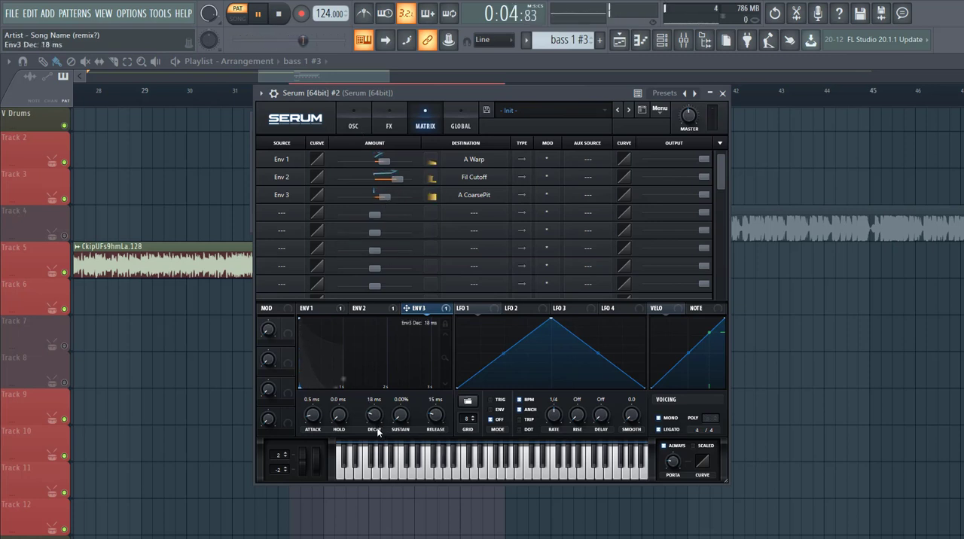
left_click(389, 120)
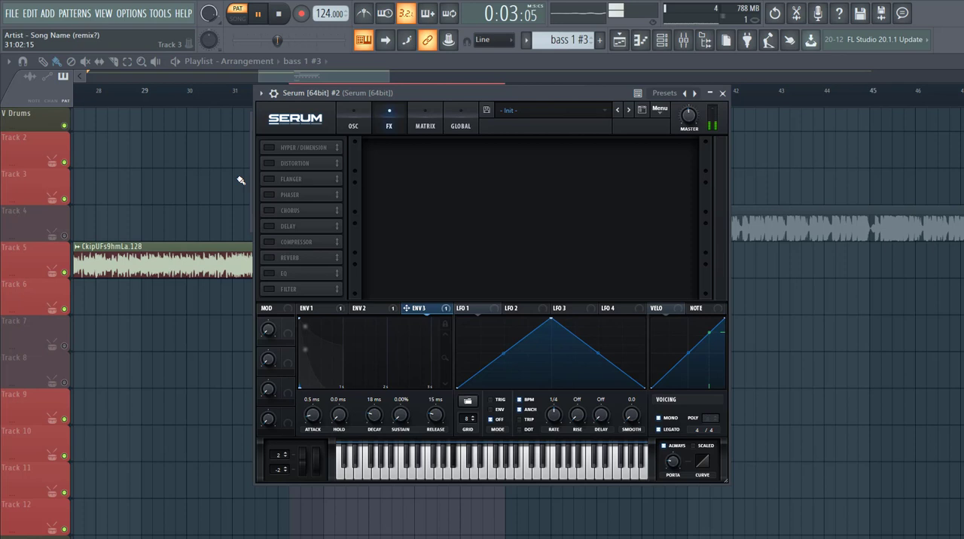
Enable Hyper/Dimension with the dimension size at 29%
left_click(268, 146)
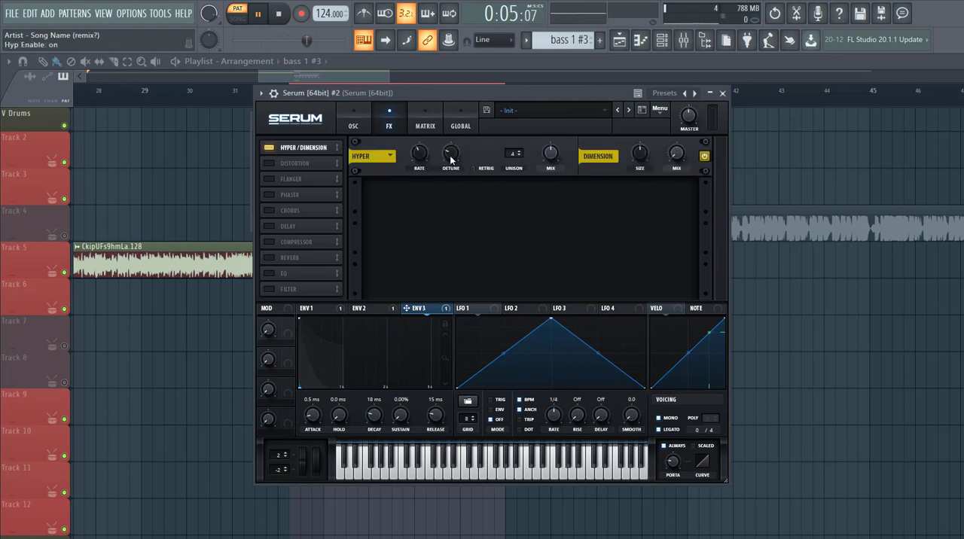
left_click_drag(450, 154, 450, 143)
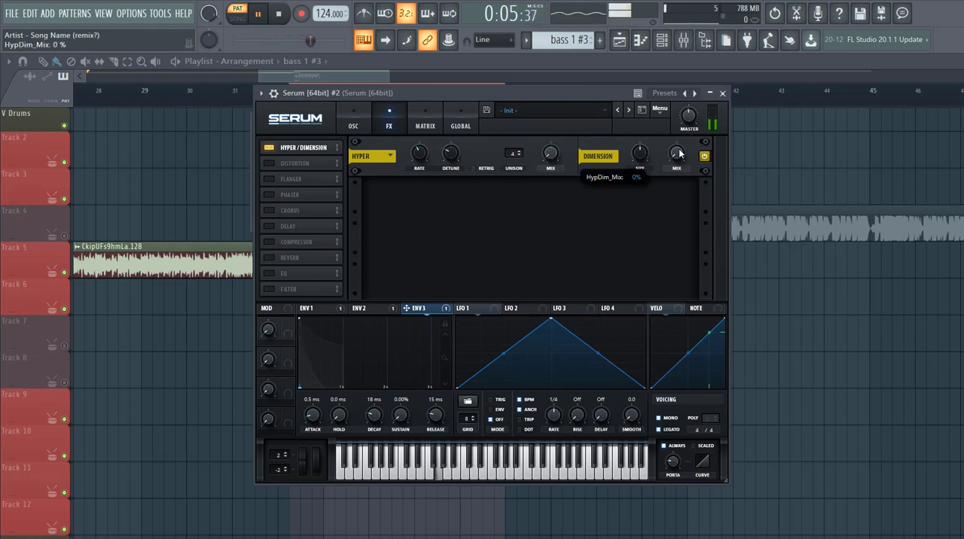
left_click_drag(638, 154, 638, 135)
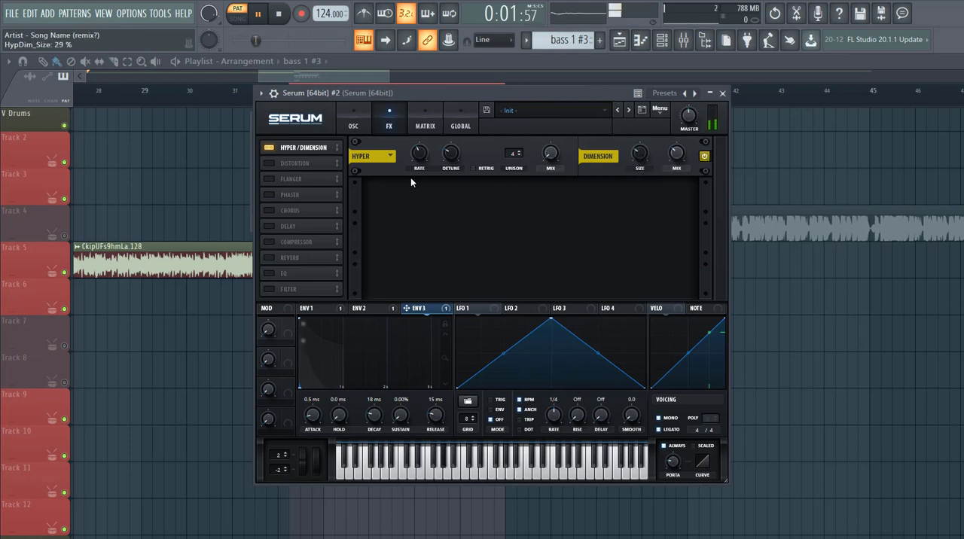
Enable Distortion in Downsample mode and trim envelope 3's decay to 11 ms
left_click(268, 162)
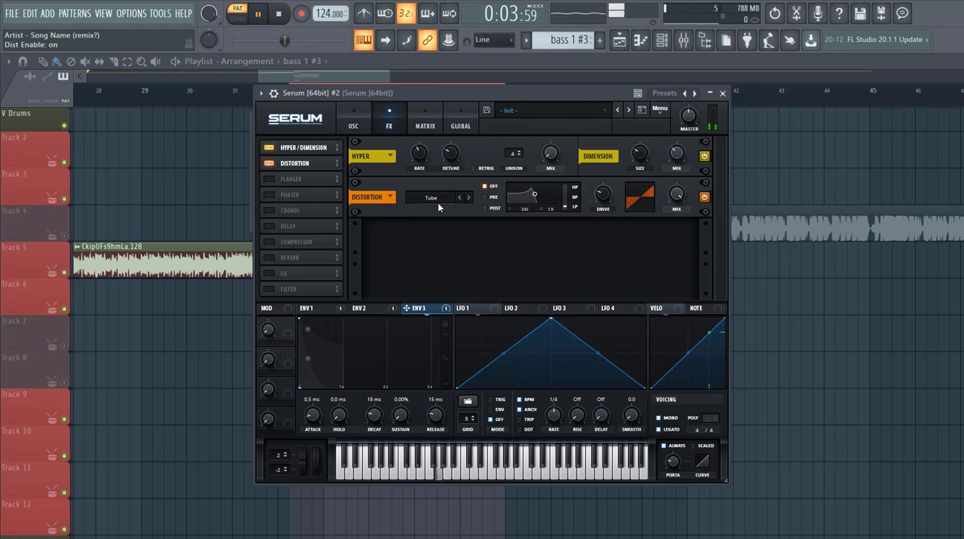
left_click(439, 197)
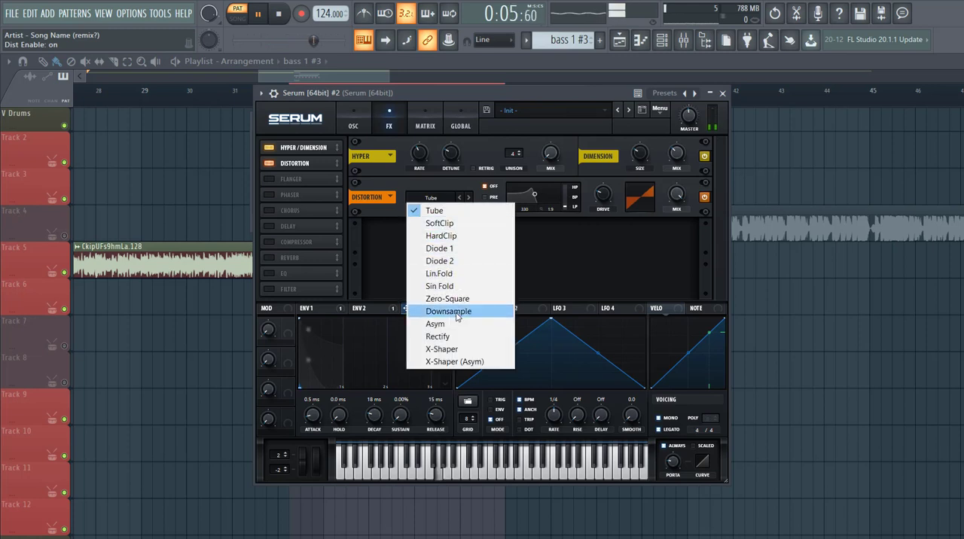
left_click(449, 310)
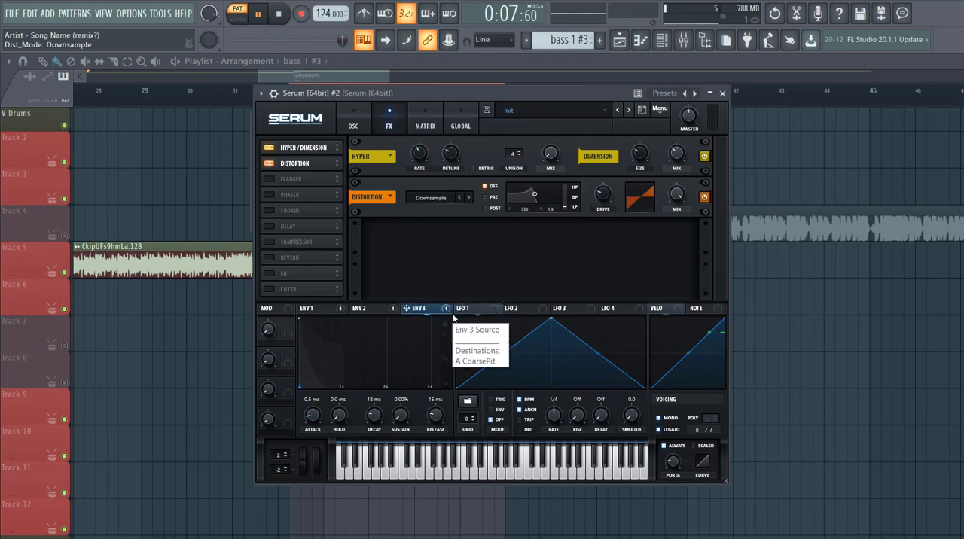
left_click_drag(675, 195, 675, 166)
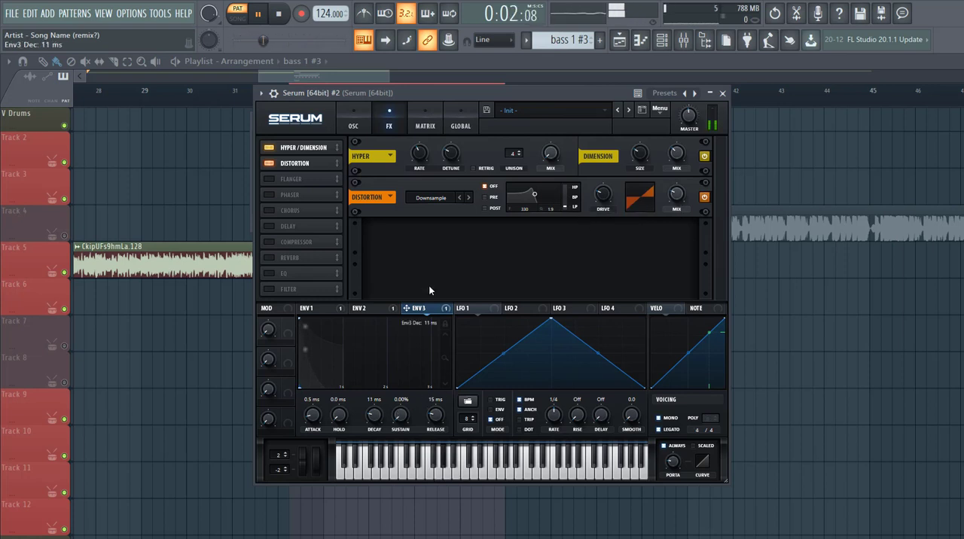
Set the noise level around 82% and enable the Compressor effect
left_click(268, 211)
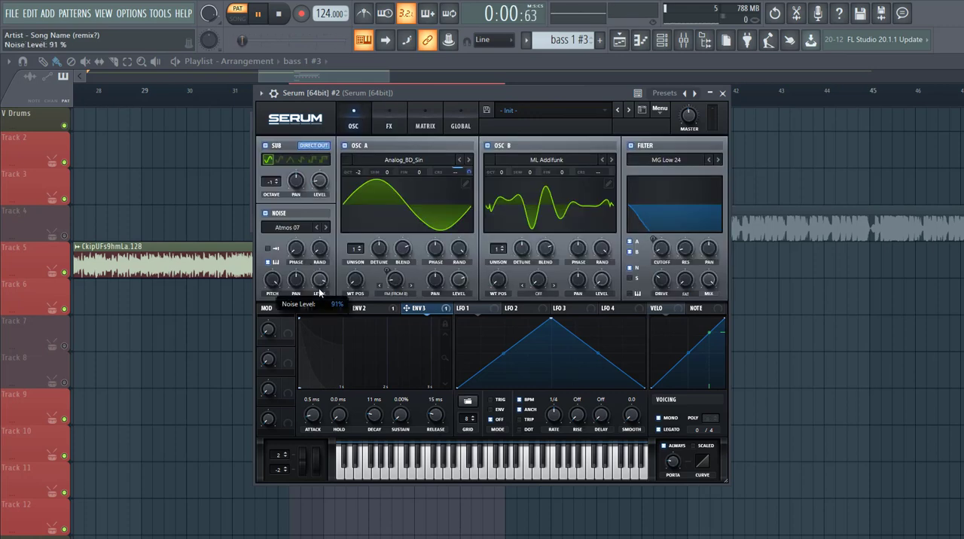
left_click(388, 120)
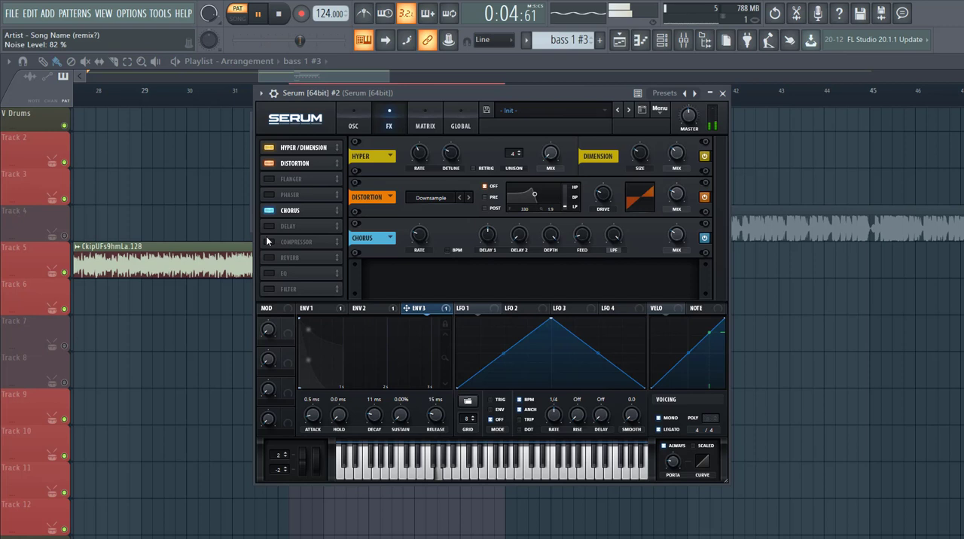
left_click(268, 241)
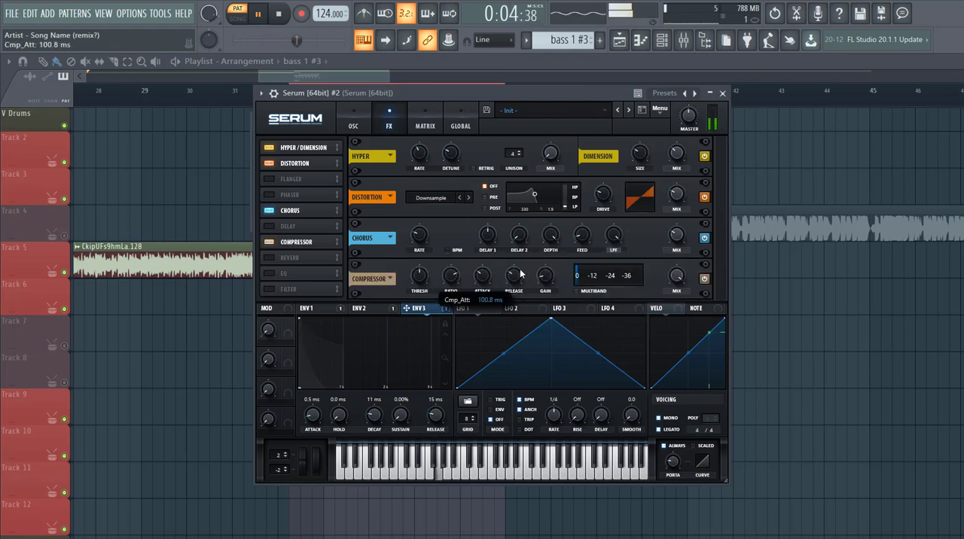
mouse_move(546, 279)
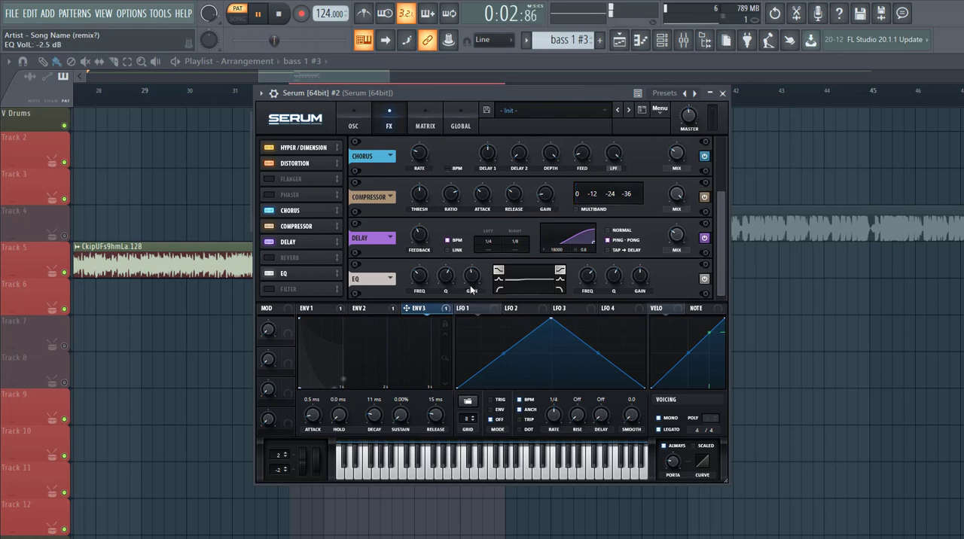
Boost the EQ's right band to 4 dB and return to the oscillator page
left_click(310, 307)
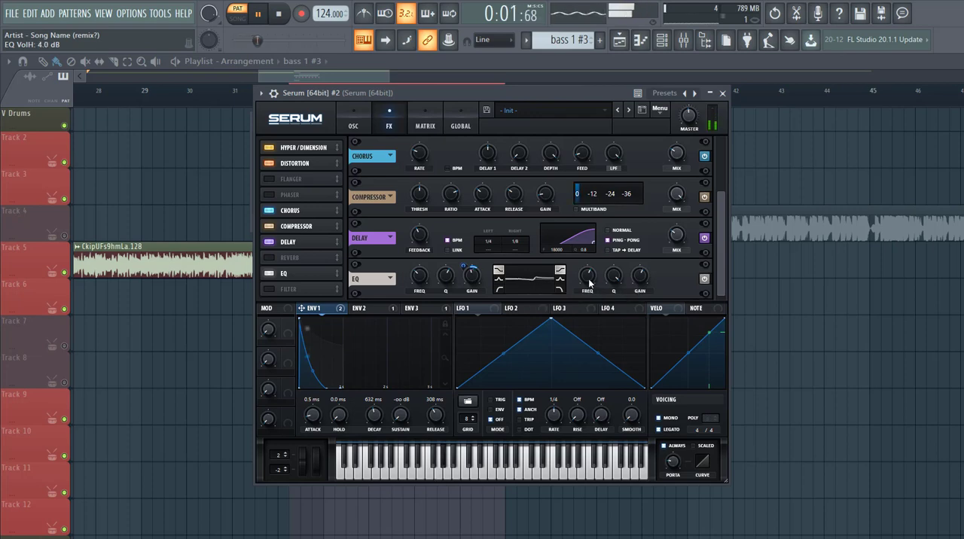
left_click_drag(588, 277, 587, 268)
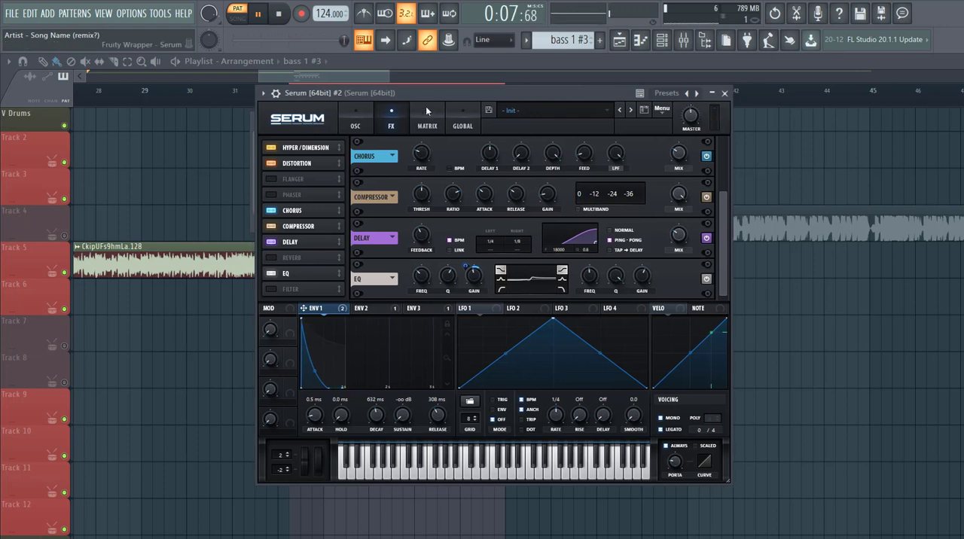
left_click(356, 117)
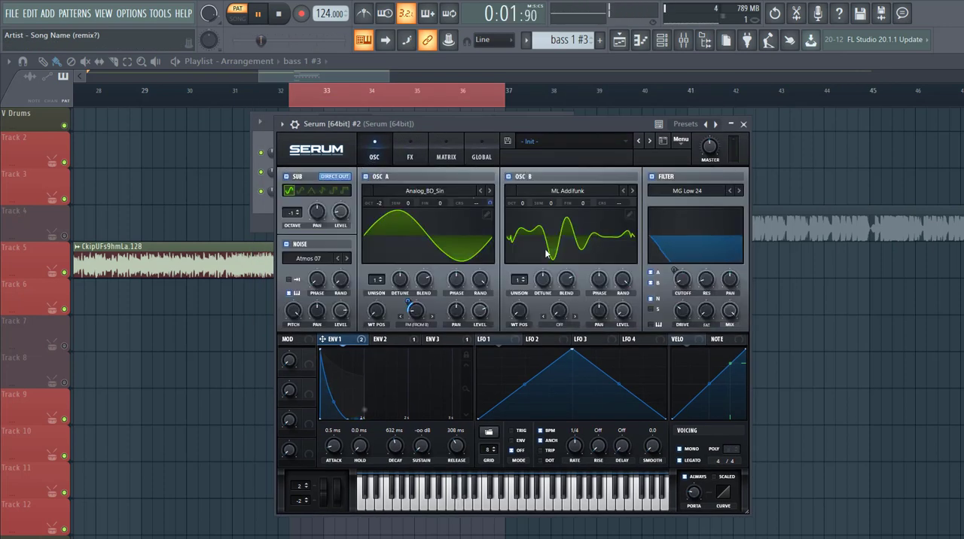